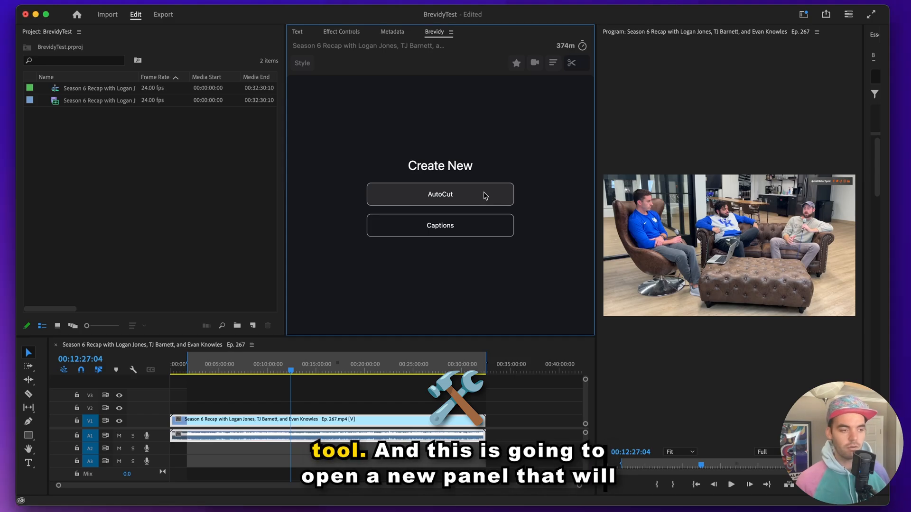
Step: Start a Brevidy AutoCut of the podcast with the aspect ratio set to vertical 9x16
click(439, 193)
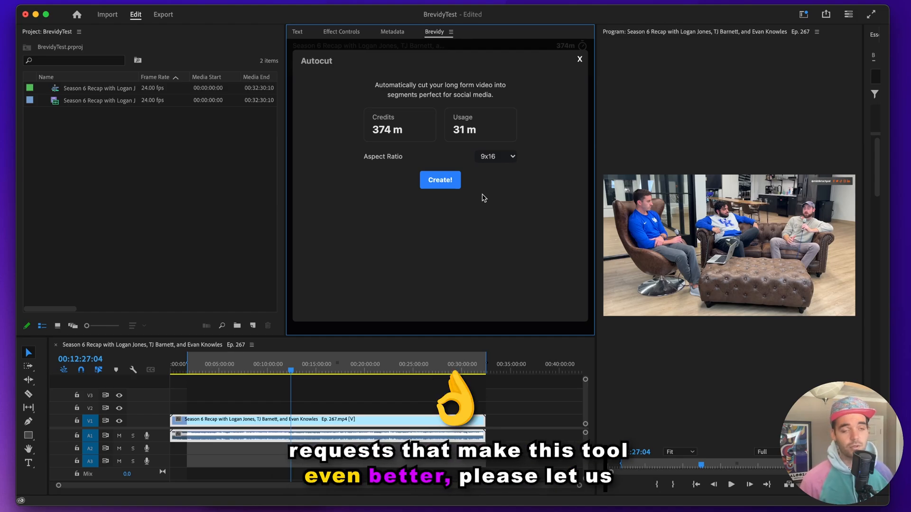
mouse_move(424, 153)
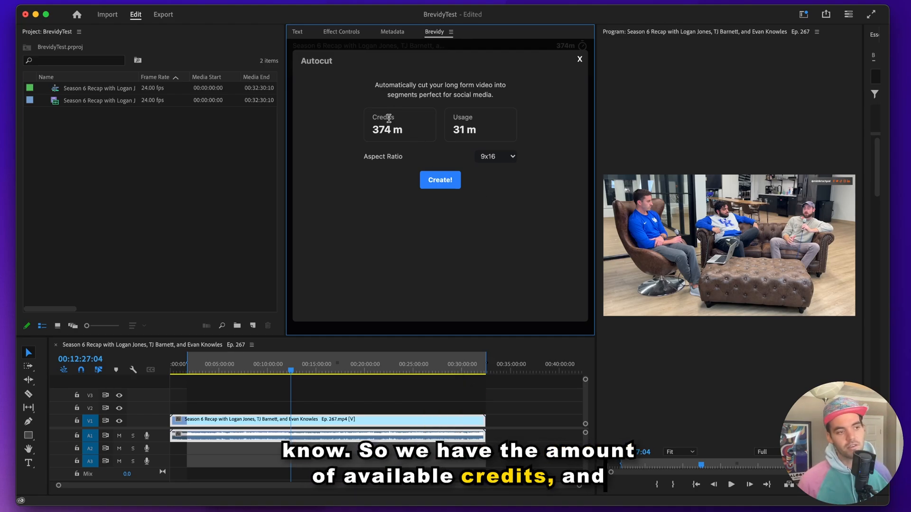
mouse_move(447, 132)
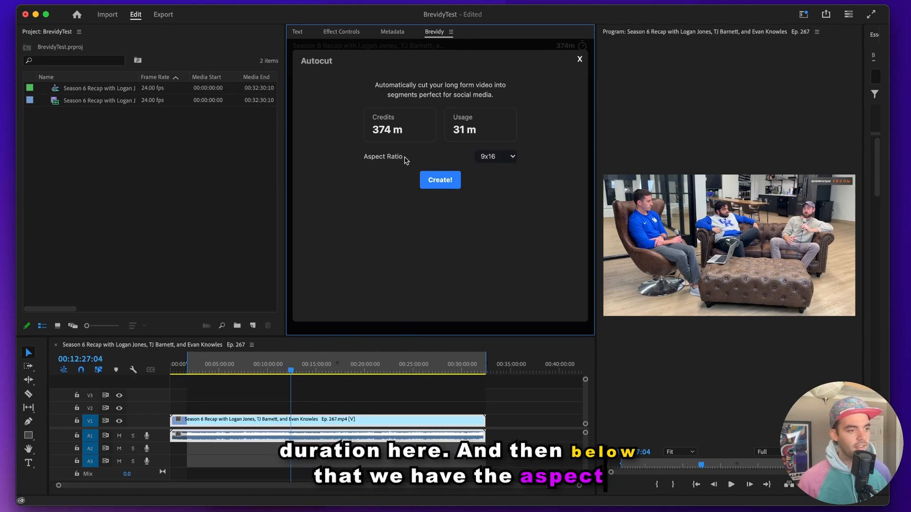
click(494, 157)
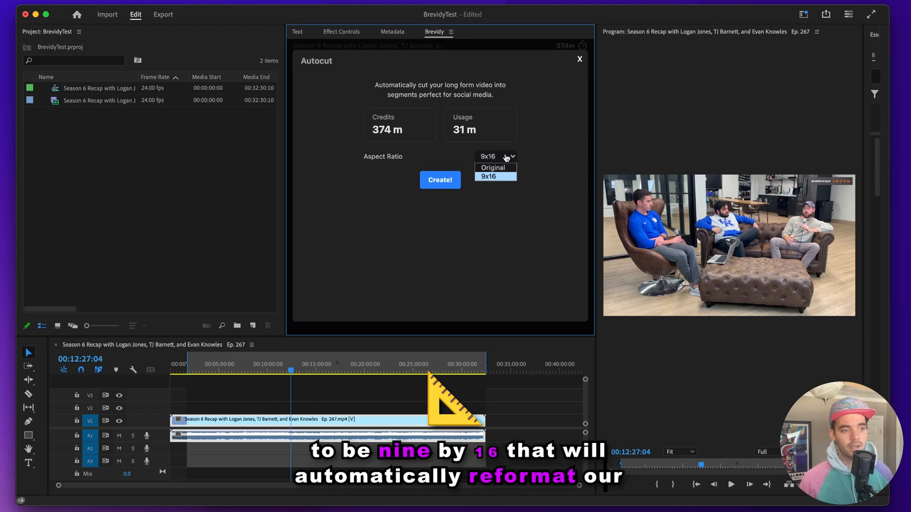
click(494, 176)
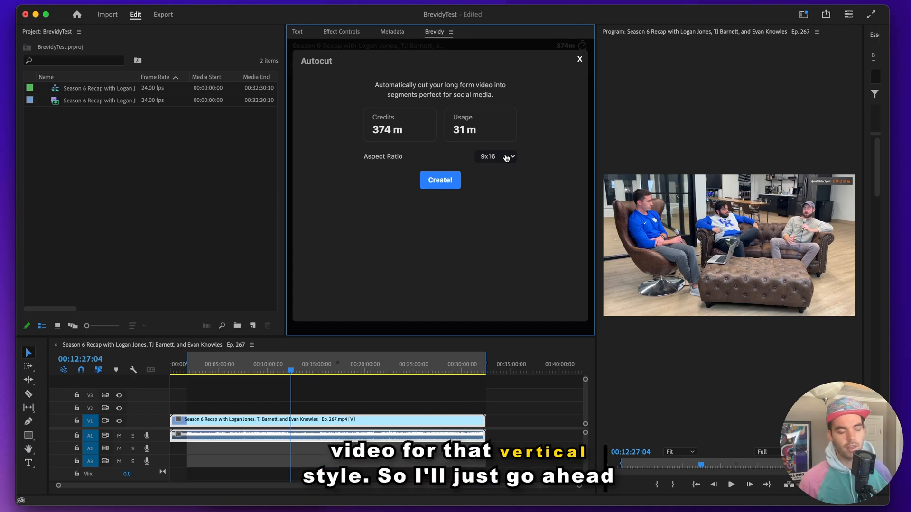
click(439, 180)
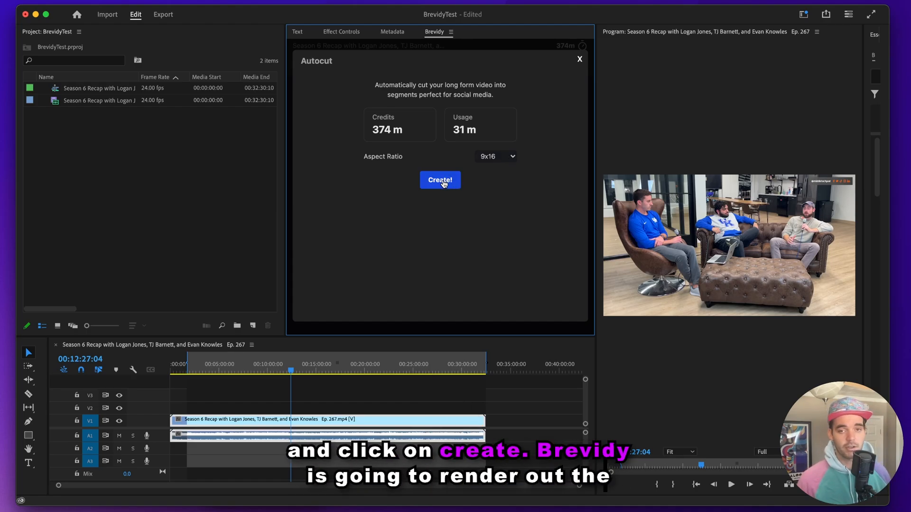
Step: Create the cut so Brevidy renders the podcast into captioned vertical sequences
click(439, 180)
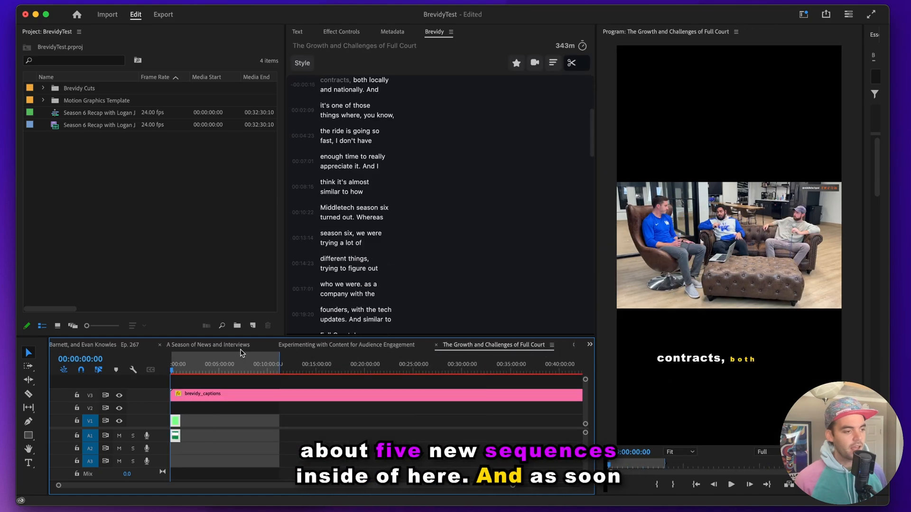
Step: In the A Season of News and Interviews sequence, run Suggest Highlights to mark key caption words
click(208, 344)
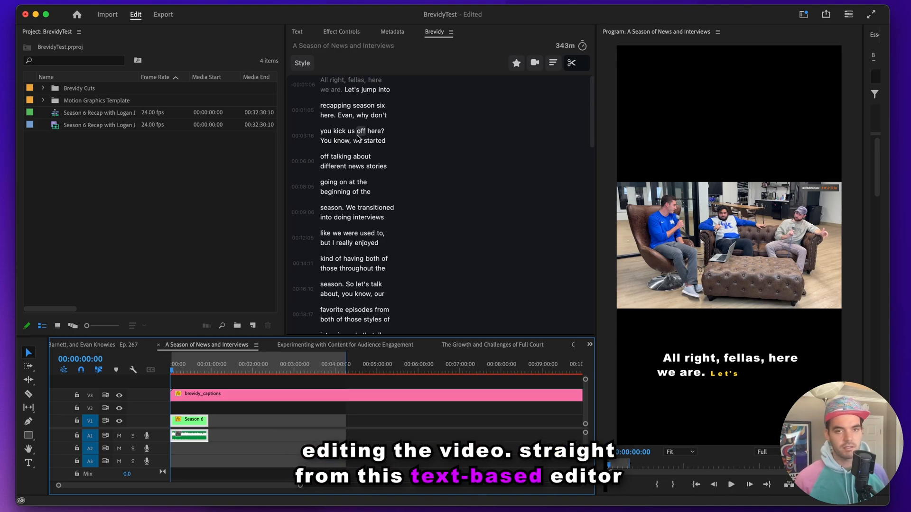
click(516, 63)
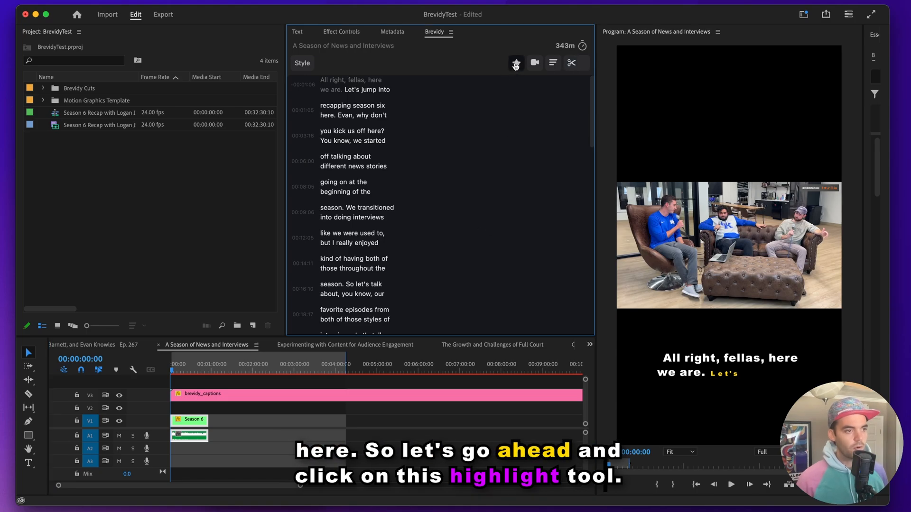
click(515, 63)
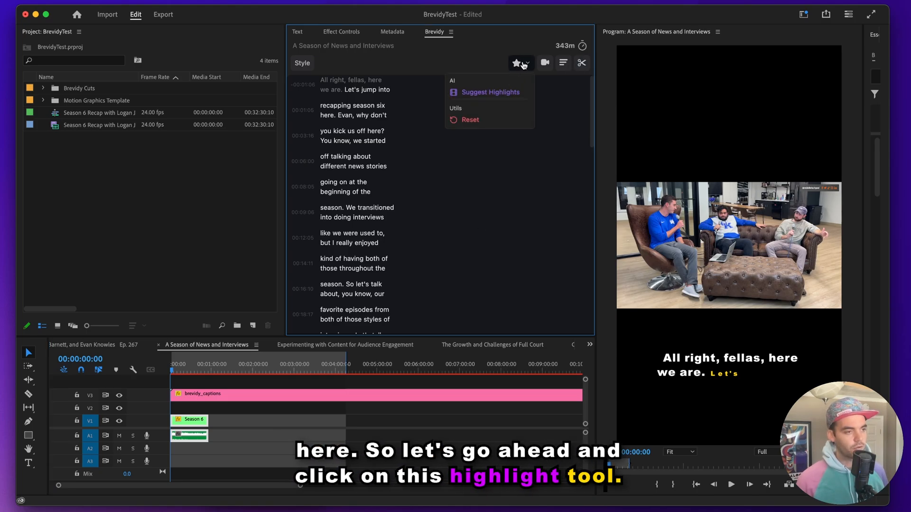
click(335, 106)
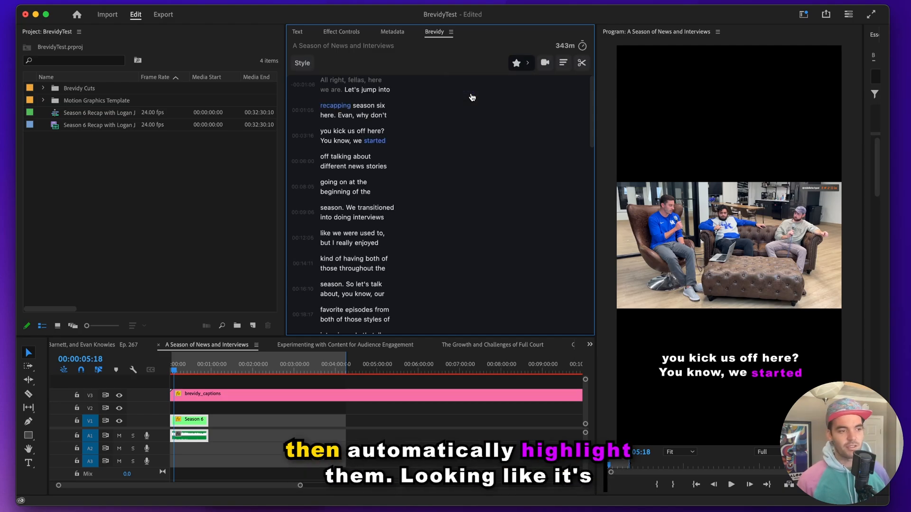
scroll(down, 3)
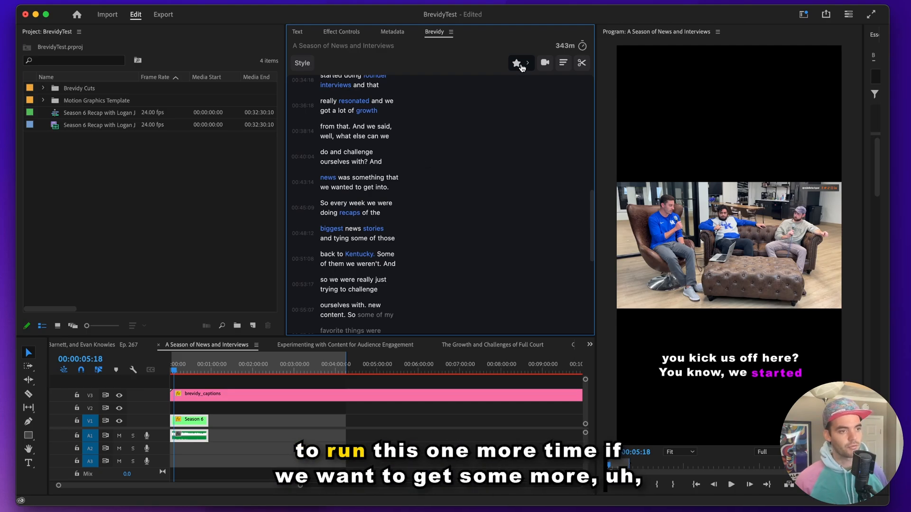
click(516, 62)
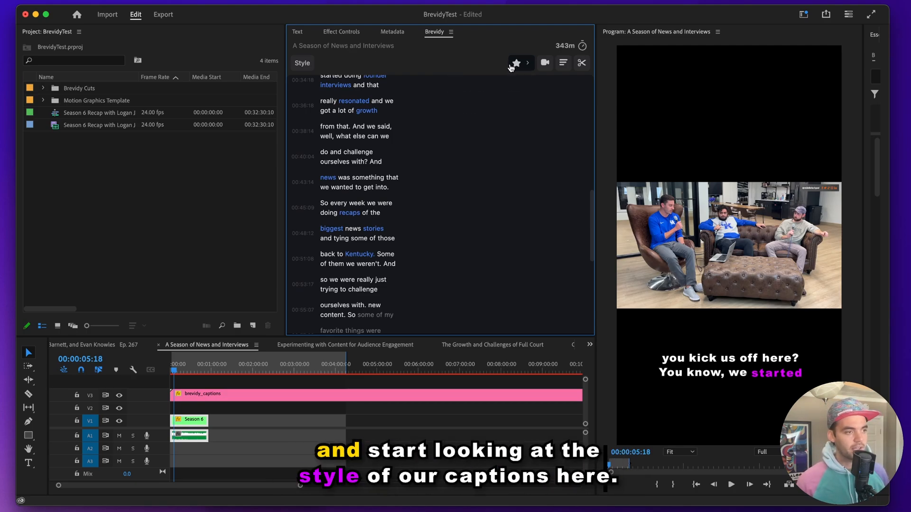
mouse_move(372, 55)
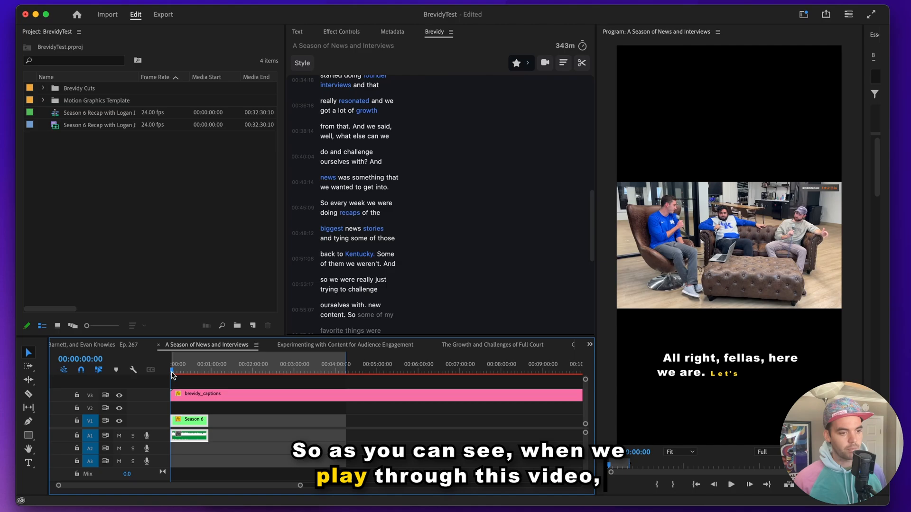
click(731, 484)
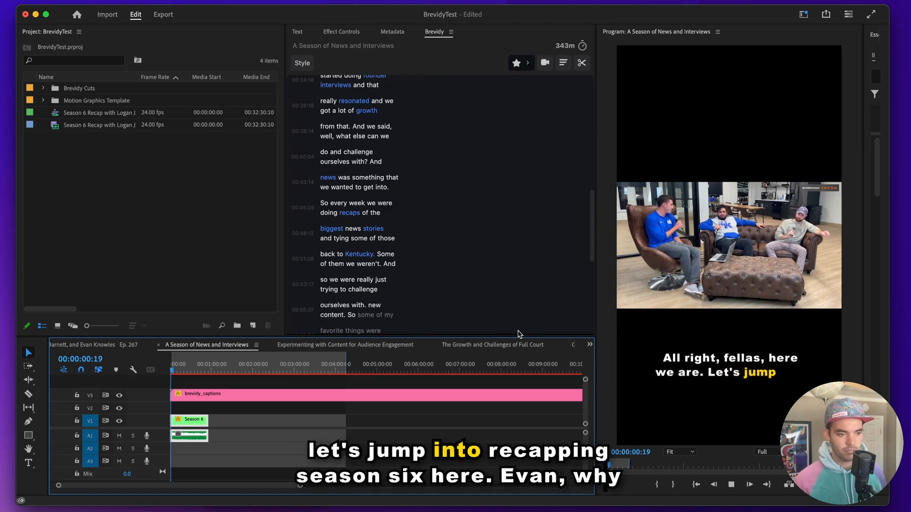
click(749, 484)
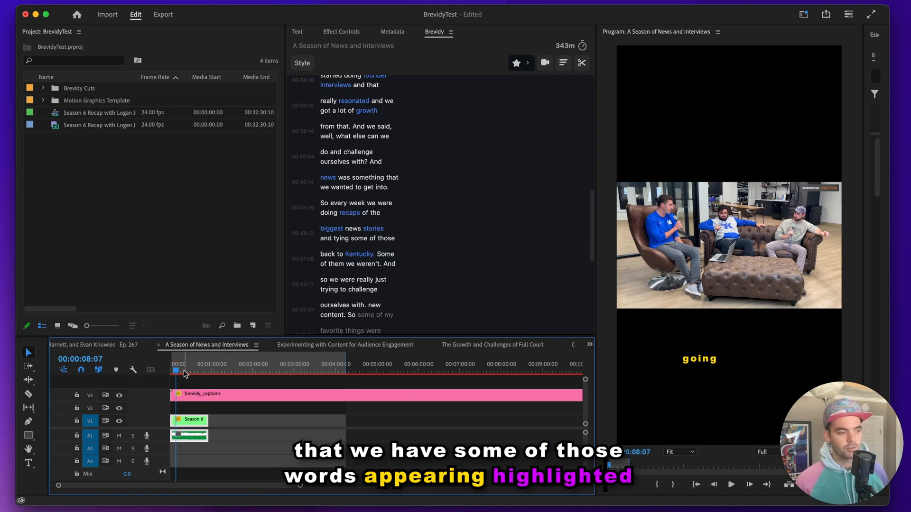
drag(176, 370, 181, 370)
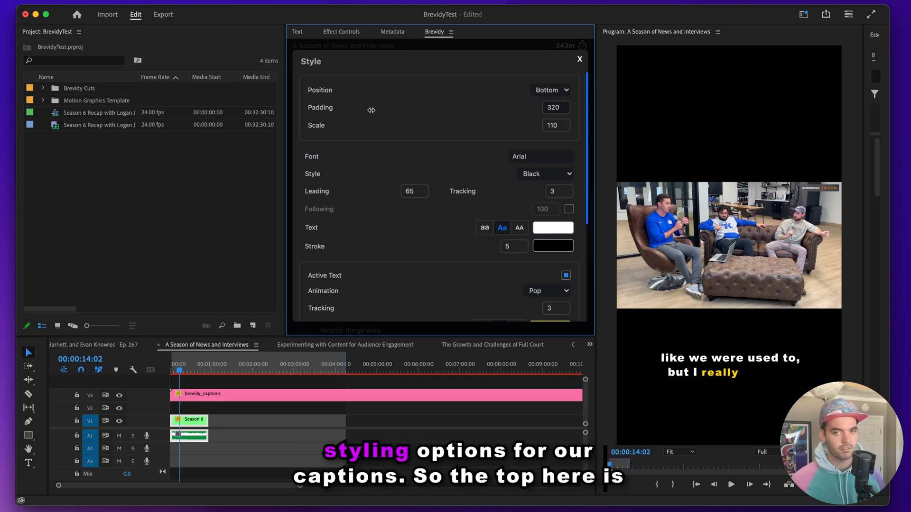
mouse_move(374, 103)
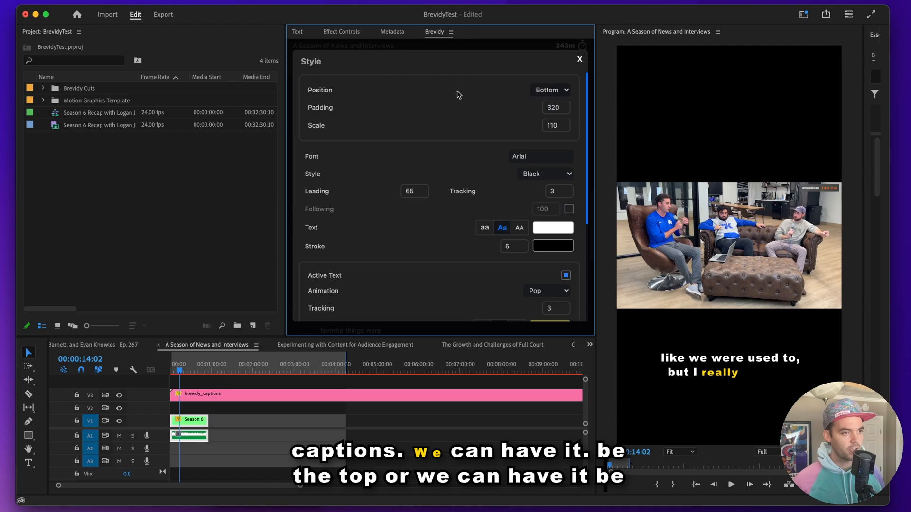
Step: Try the caption position at Top, return it to Bottom, and review the font and stroke options
click(549, 90)
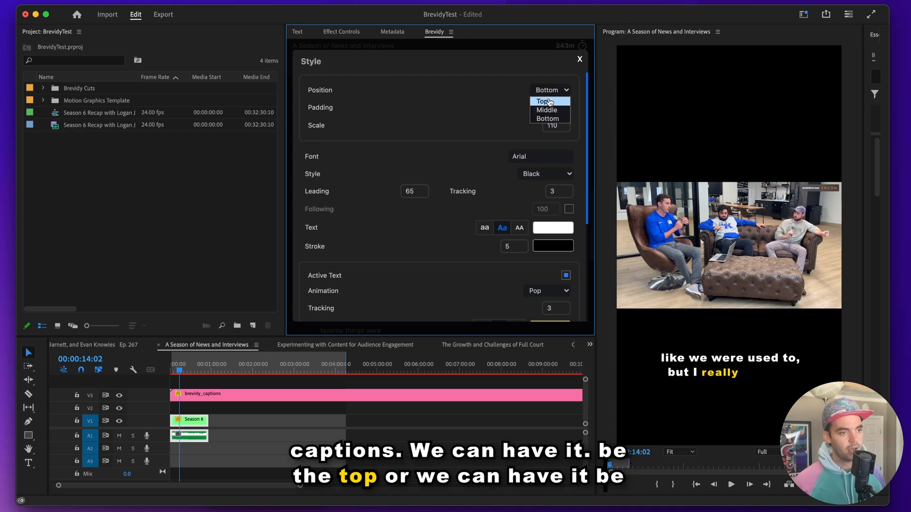
click(543, 101)
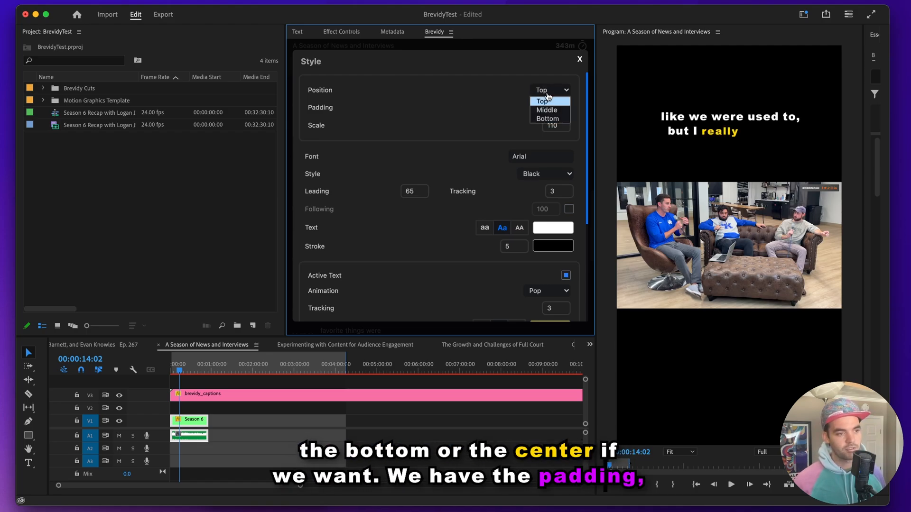
click(547, 118)
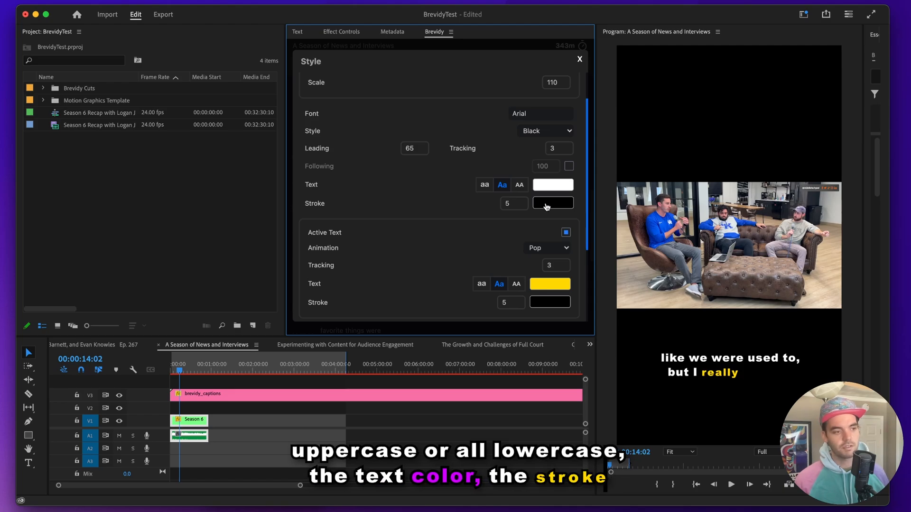
scroll(down, 3)
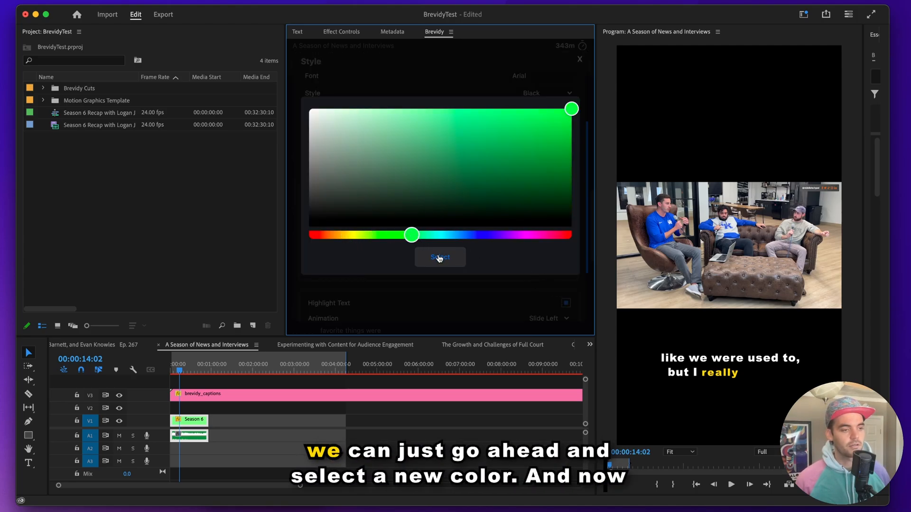
Step: Select green as the active word colour and move down to the Highlight Text settings
click(439, 257)
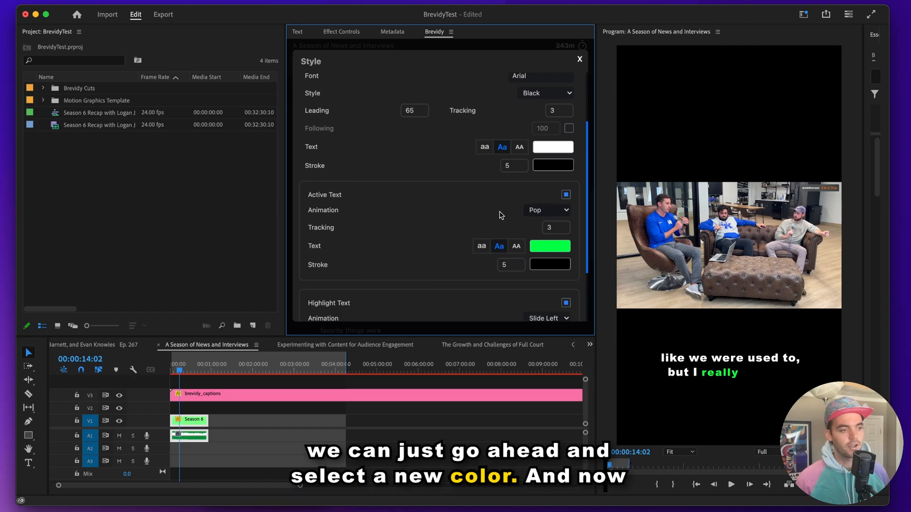
mouse_move(482, 221)
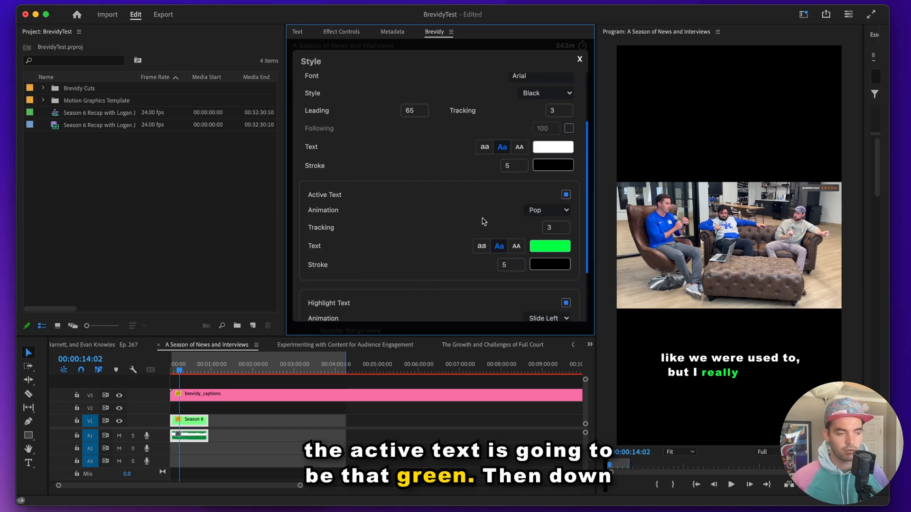
scroll(down, 3)
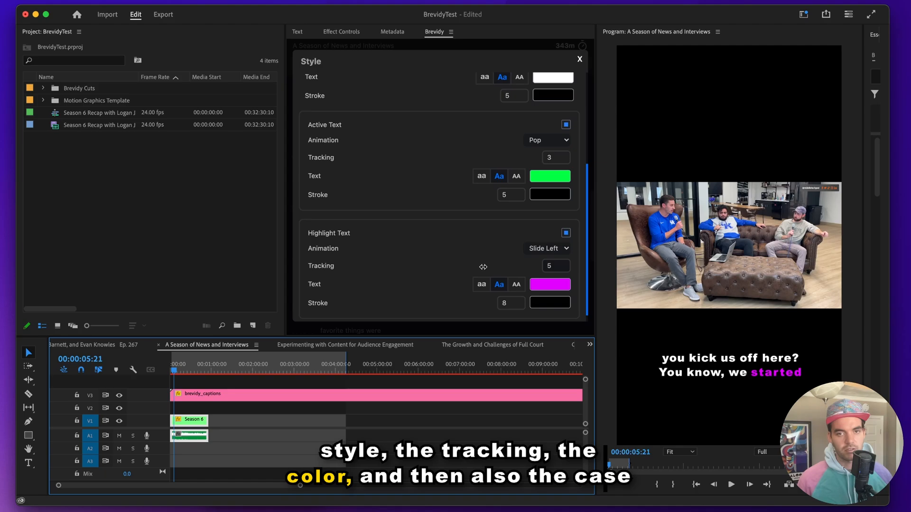
mouse_move(470, 298)
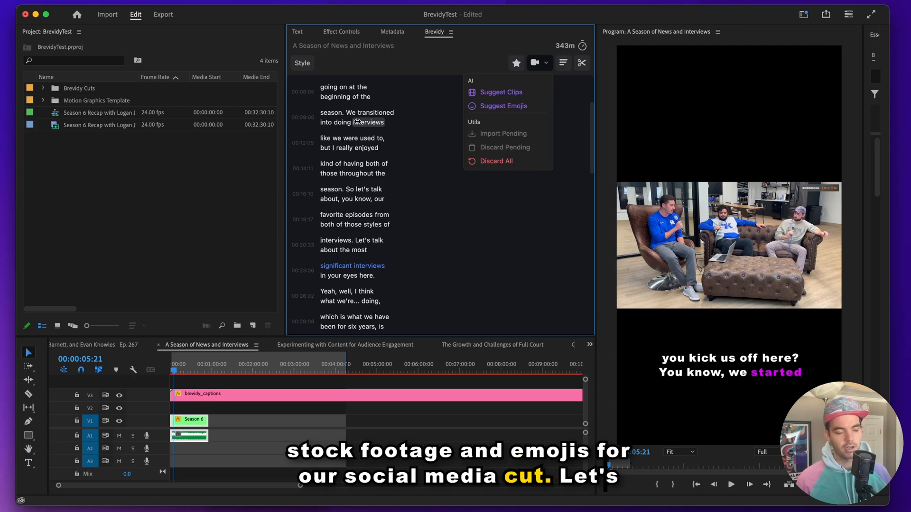
Step: Run Suggest Emojis so the AI adds emojis beside the transcript's caption lines
click(503, 106)
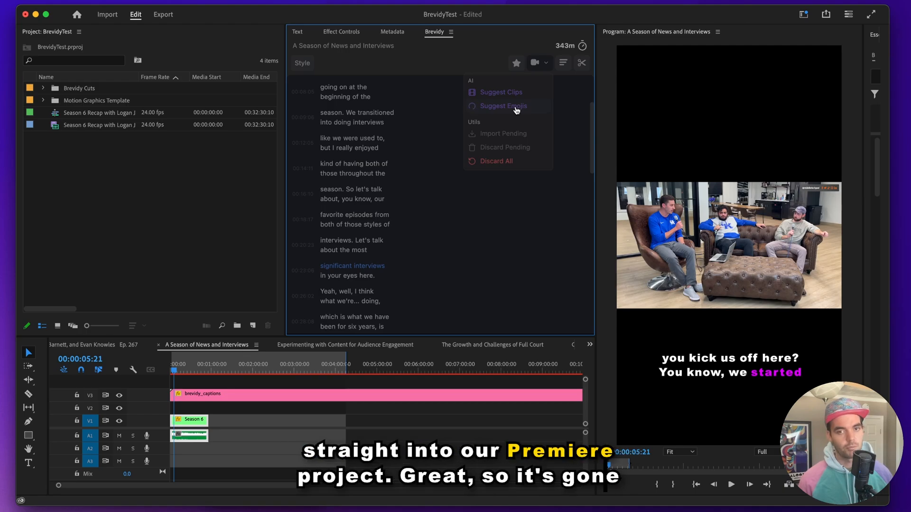
click(504, 105)
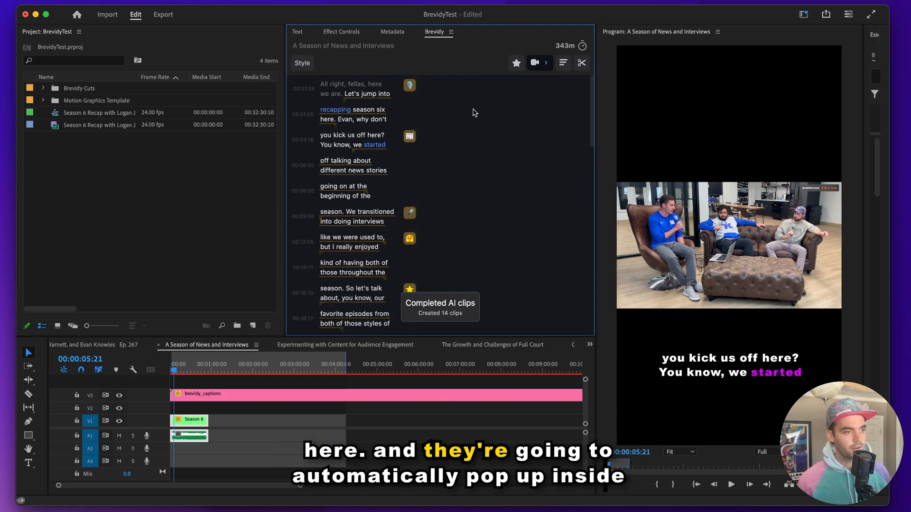
Step: Browse Podcast stickers and Pexels footage for the first caption's emoji and import the microphone
click(410, 85)
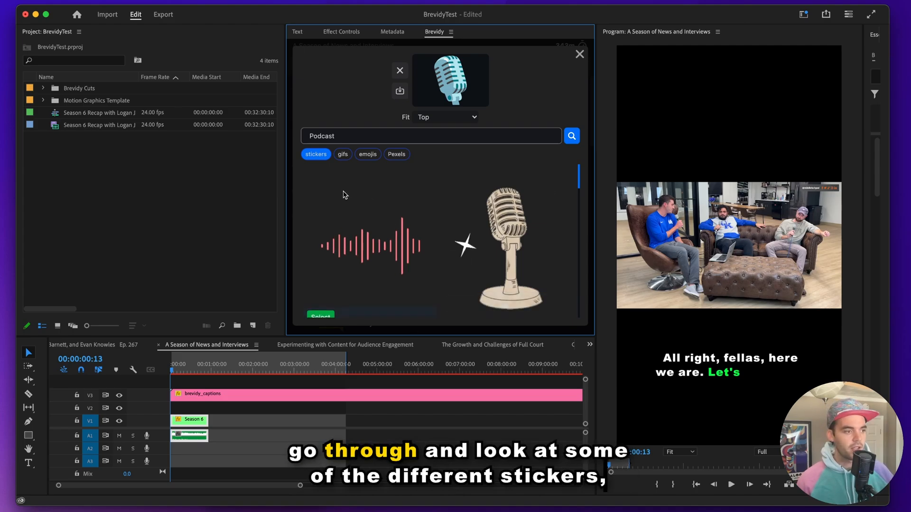
scroll(down, 3)
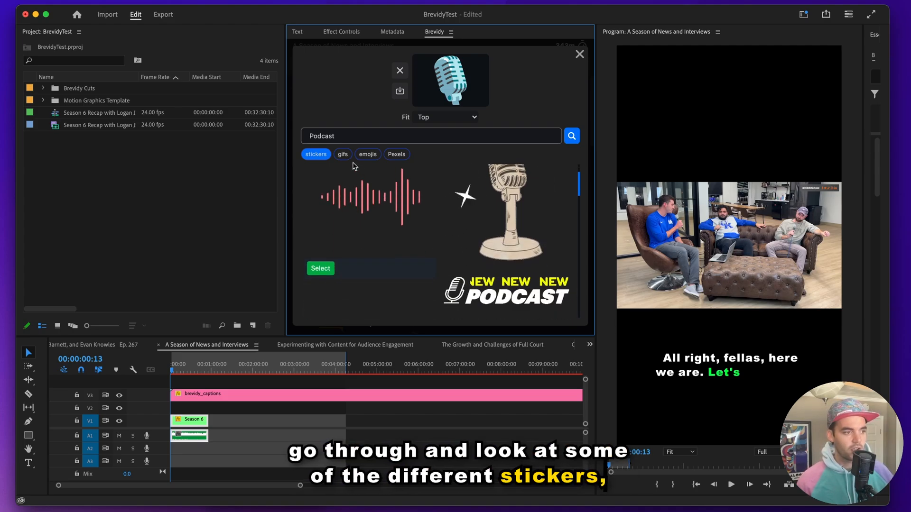
click(396, 154)
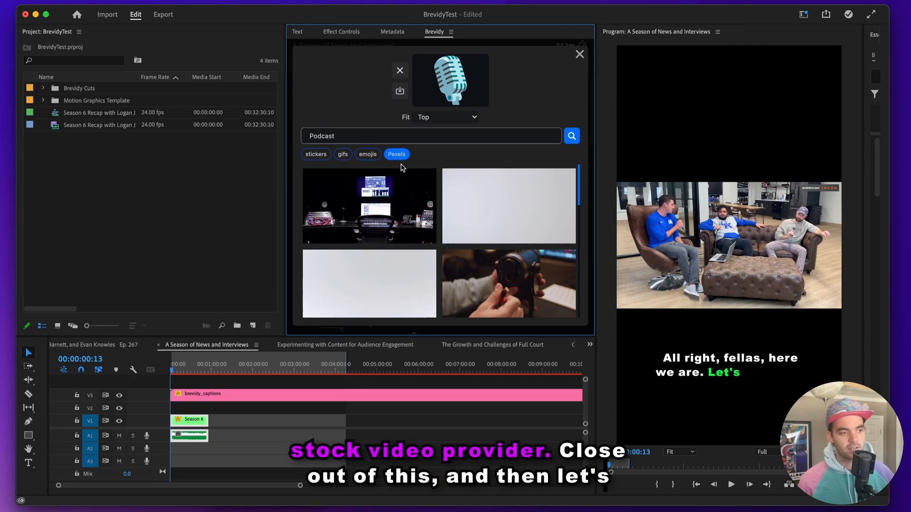
click(579, 53)
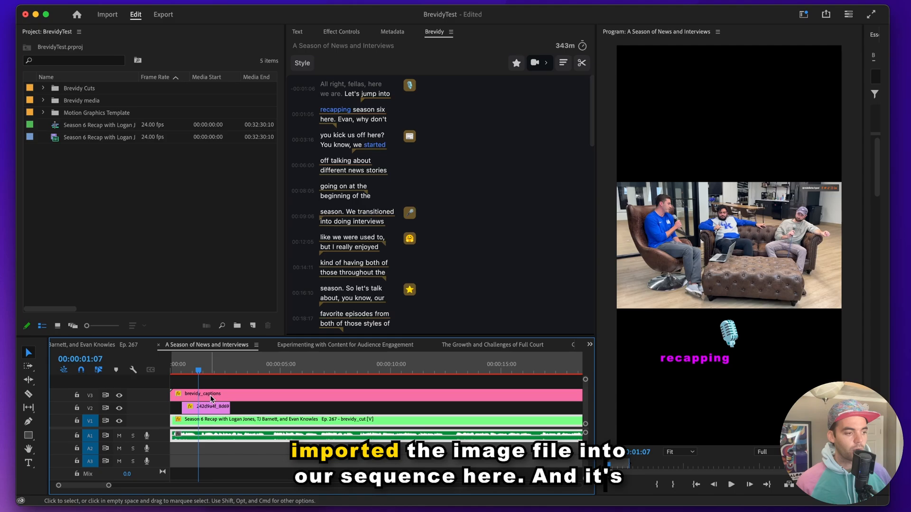
mouse_move(220, 411)
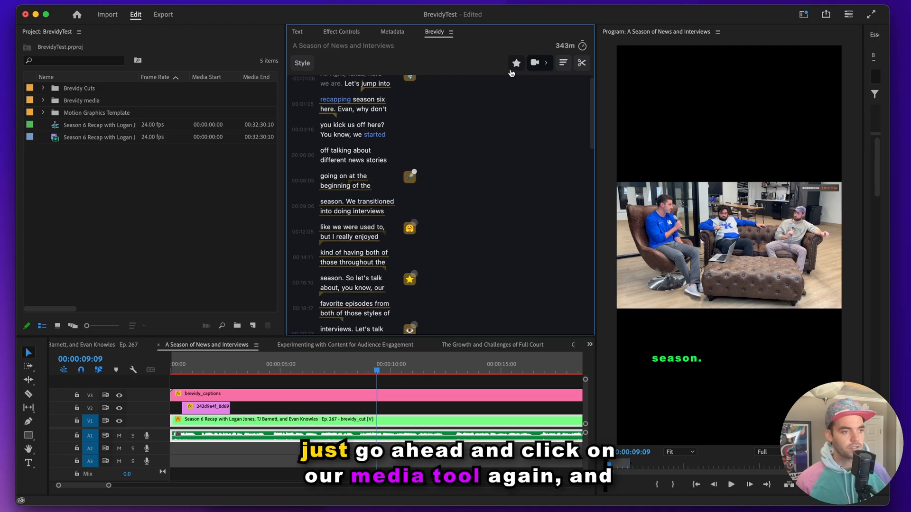
Step: Import all pending suggested emojis into the sequence via Import Pending
click(545, 62)
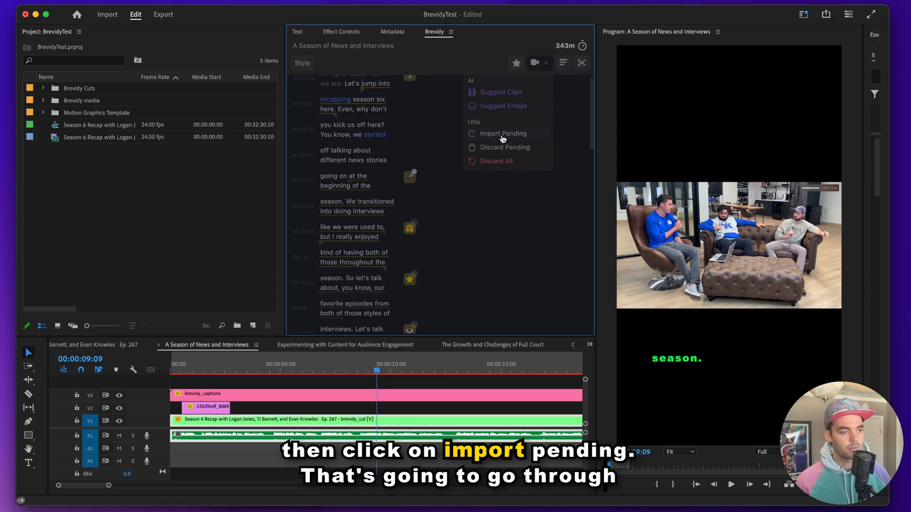
click(501, 133)
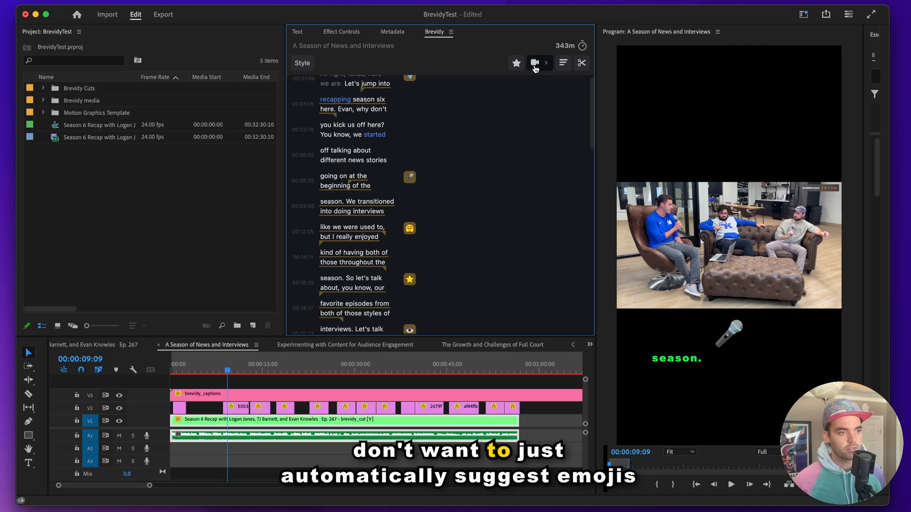
click(535, 62)
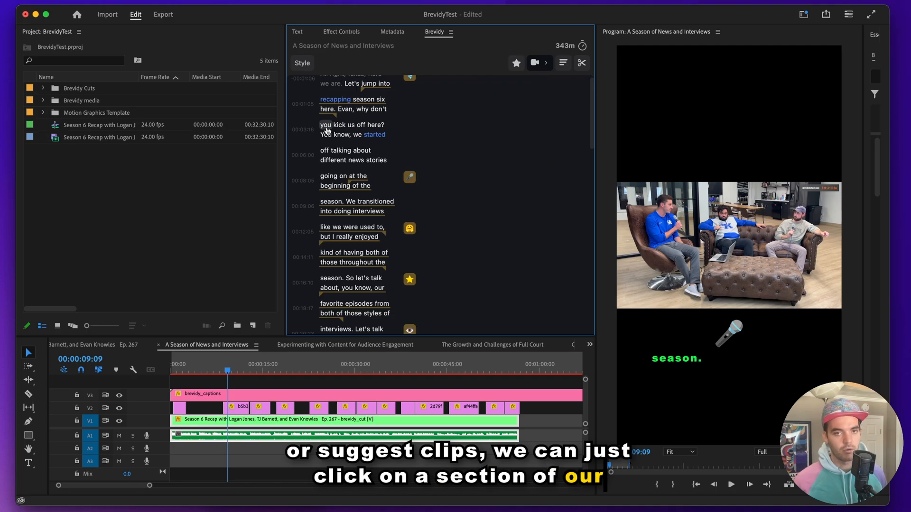
Step: Search 'kick' media for the word 'you', check placement options, and import the high-kick karate sticker
click(325, 125)
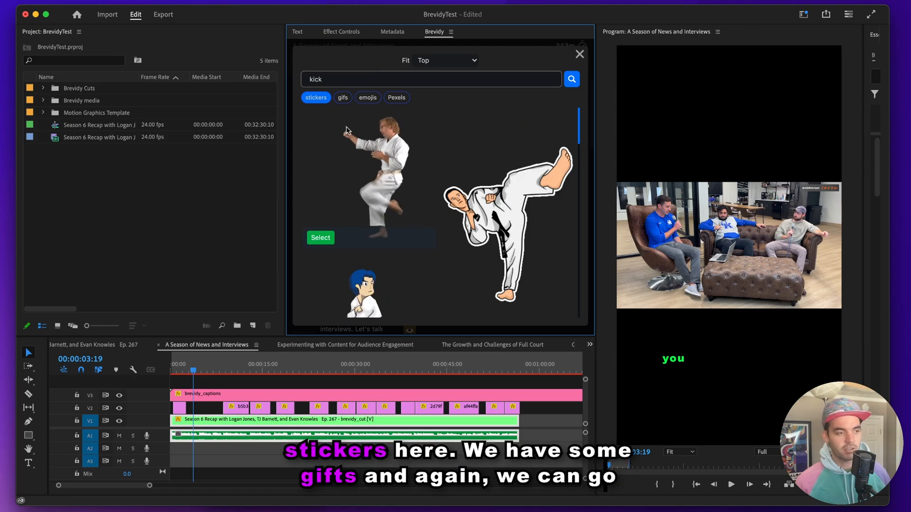
click(343, 97)
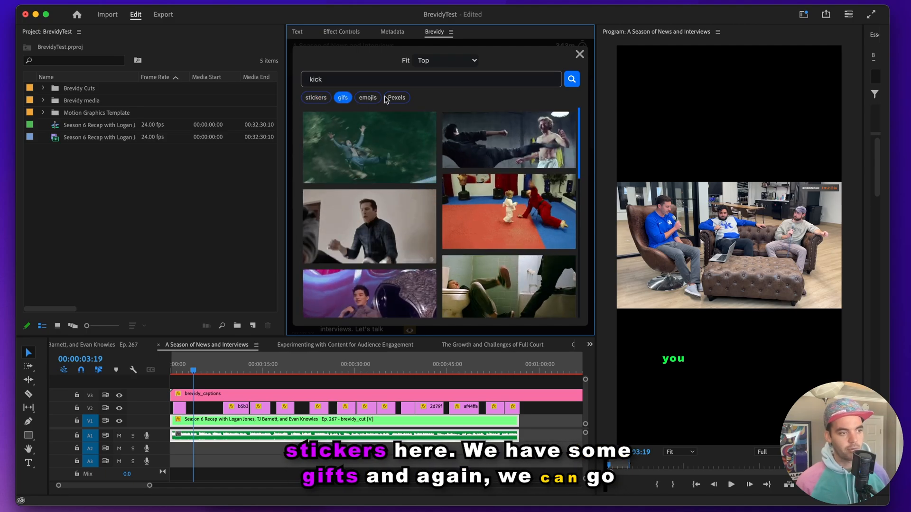
click(315, 97)
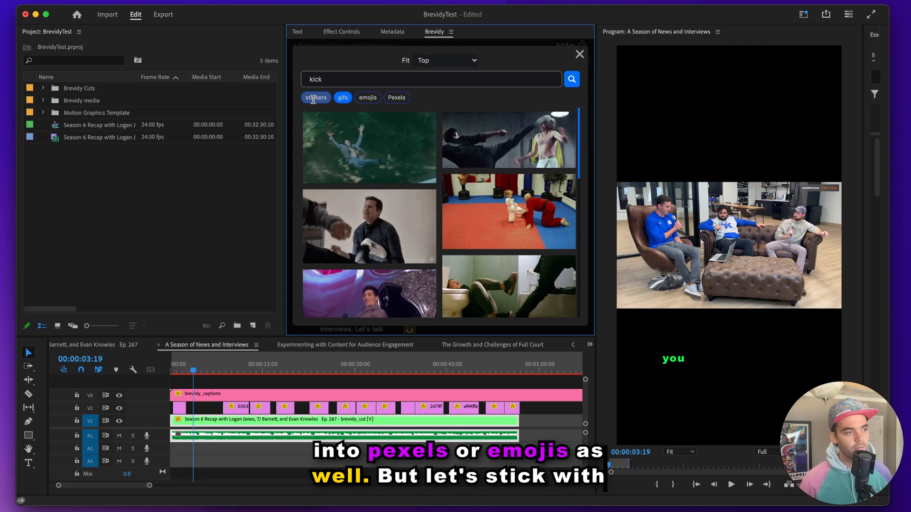
click(315, 96)
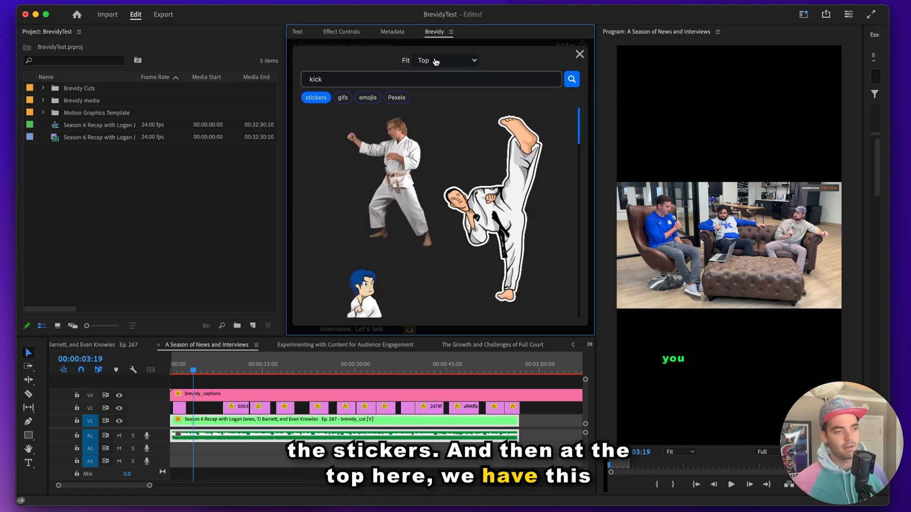
click(446, 60)
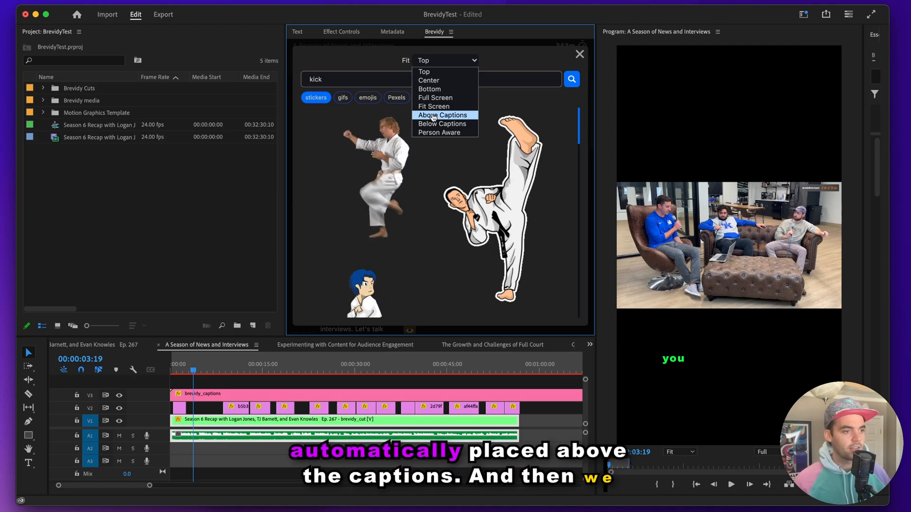
mouse_move(439, 133)
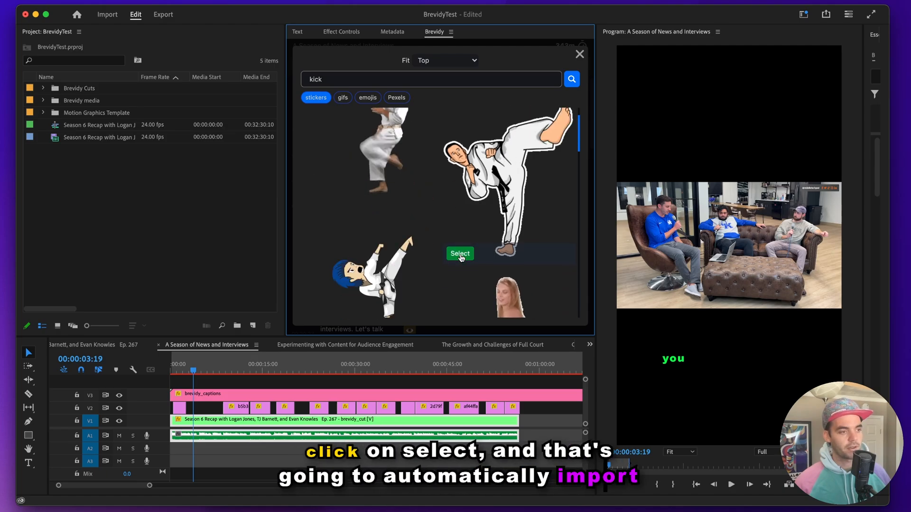
click(459, 255)
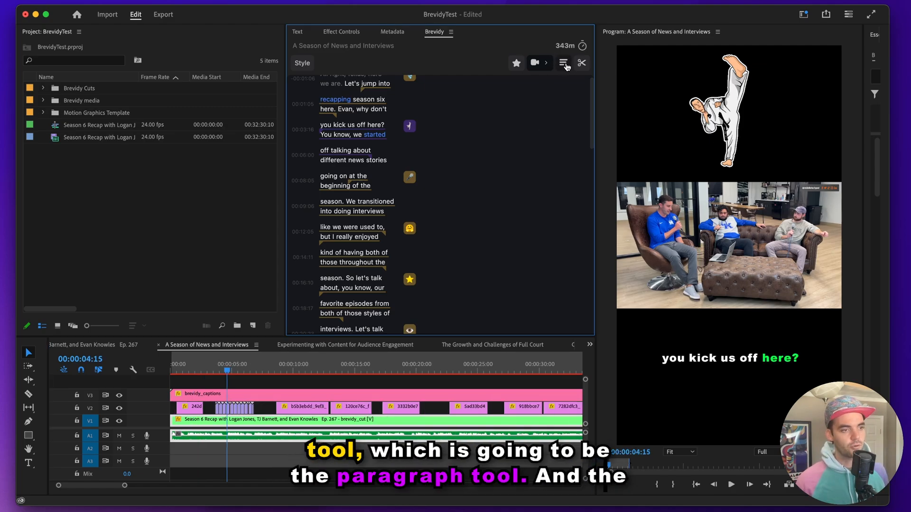
Step: Set captions to two lines (after trying three) and lower the characters allowed per line
click(563, 63)
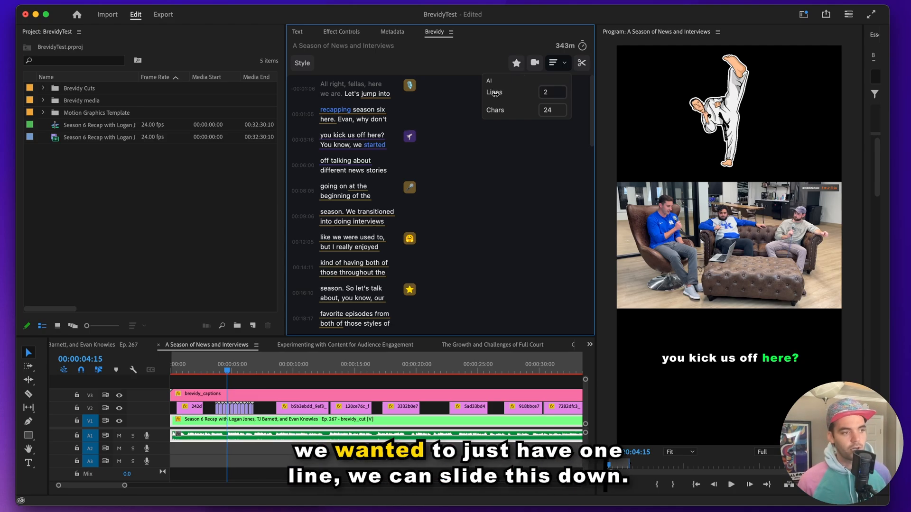
click(549, 92)
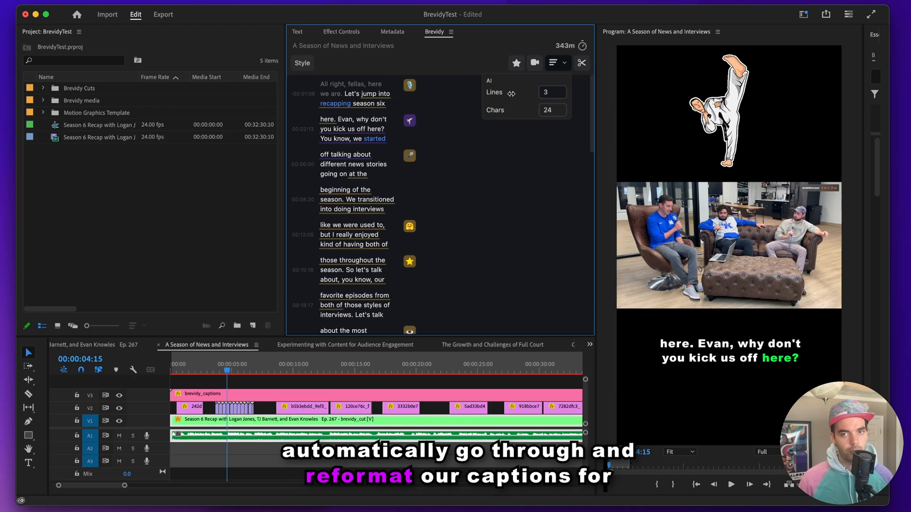
click(550, 92)
text(2)
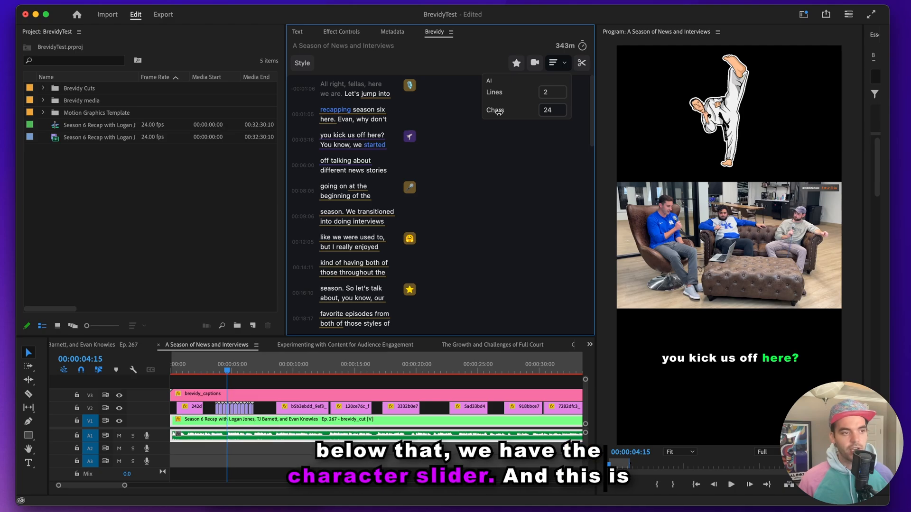
click(550, 110)
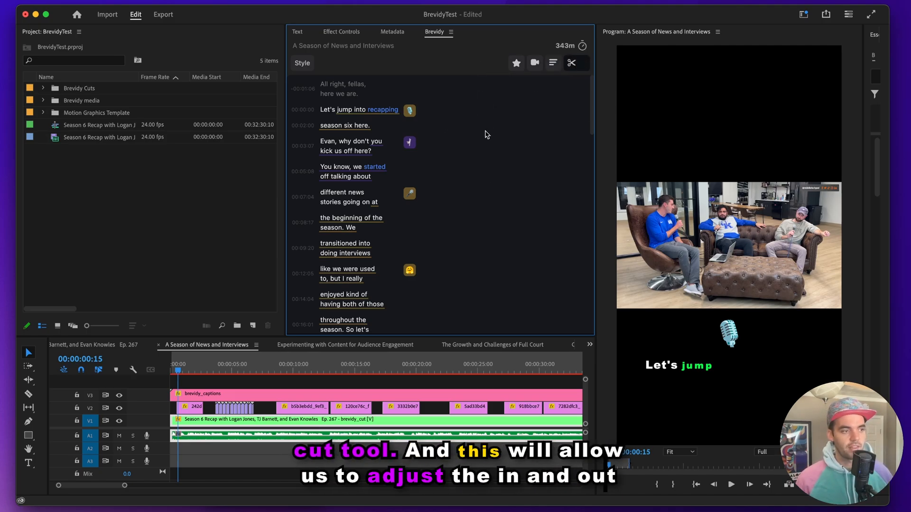
Step: Scroll the transcript down to the line 'going to be very impactful.' for the new clip out point
scroll(down, 3)
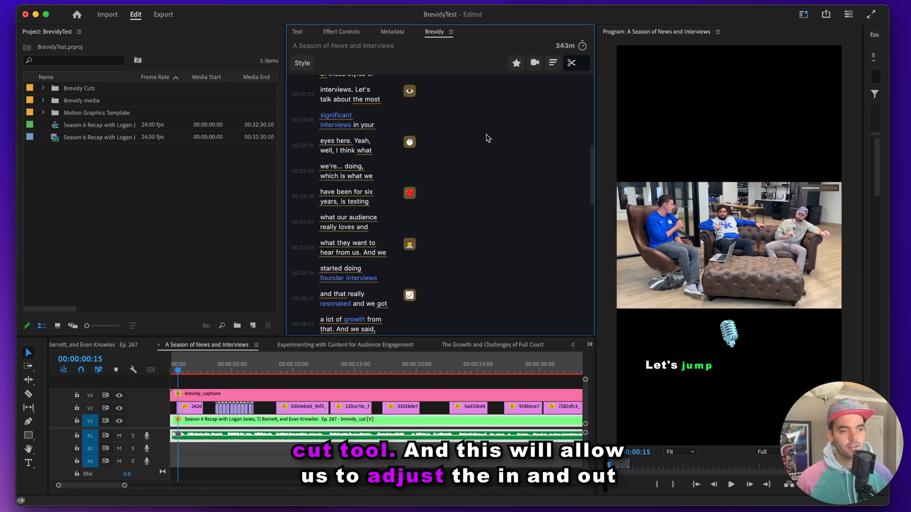
scroll(down, 3)
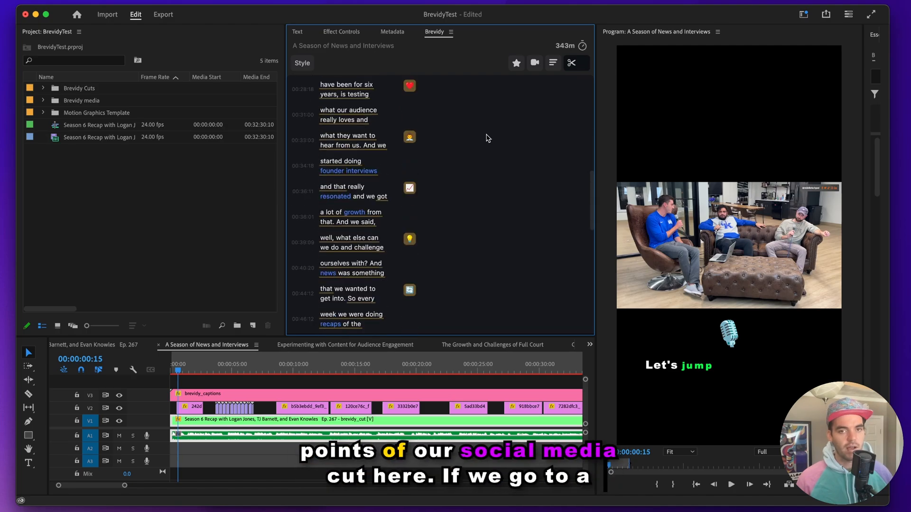
scroll(down, 3)
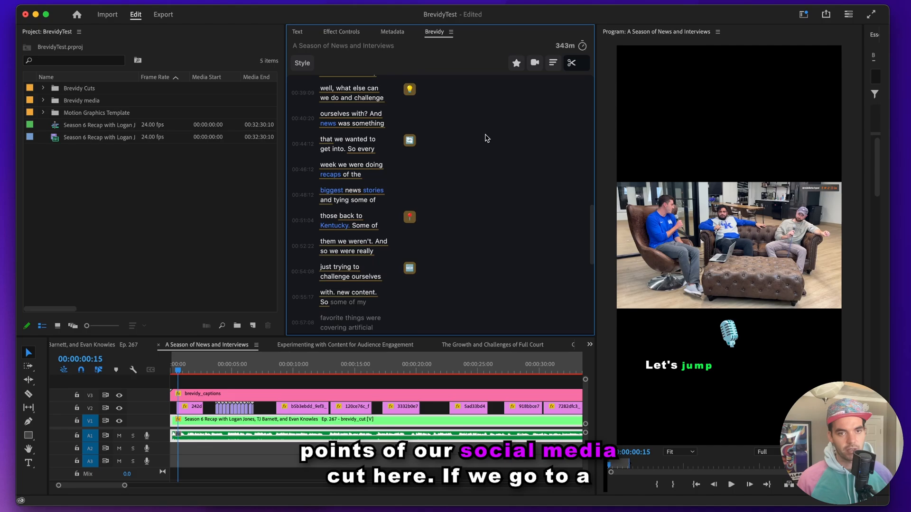
scroll(down, 3)
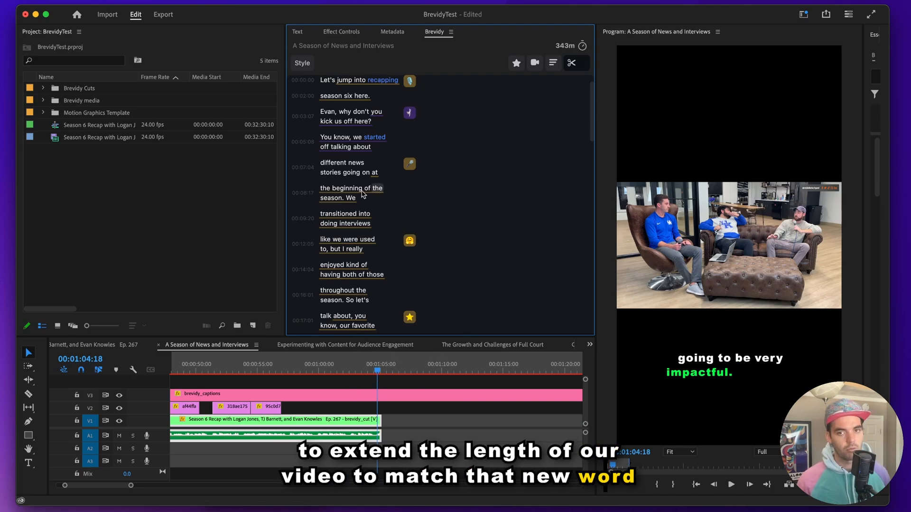
scroll(down, 3)
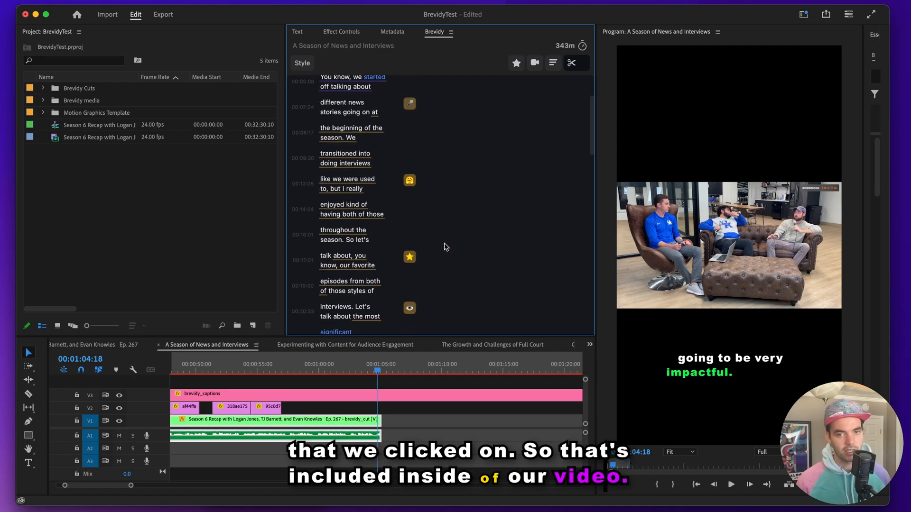